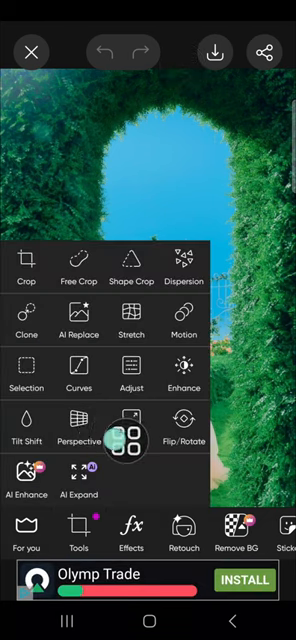
- Open the Tilt Shift blur tool from Tools for the hedge archway photo
left_click(26, 412)
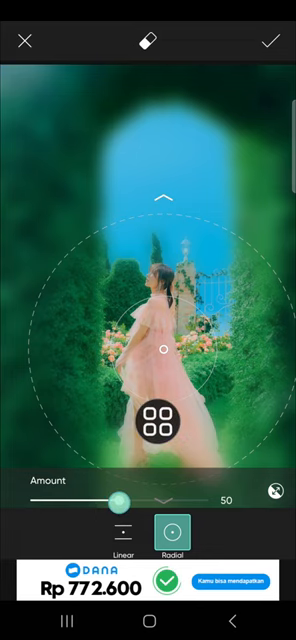
- Raise the radial blur Amount to 96, then ease it back down to 72
left_click_drag(124, 497, 203, 497)
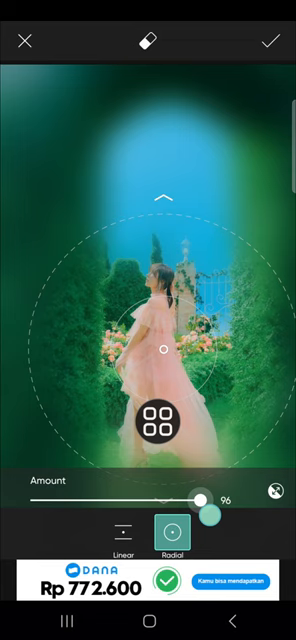
left_click_drag(202, 498, 162, 498)
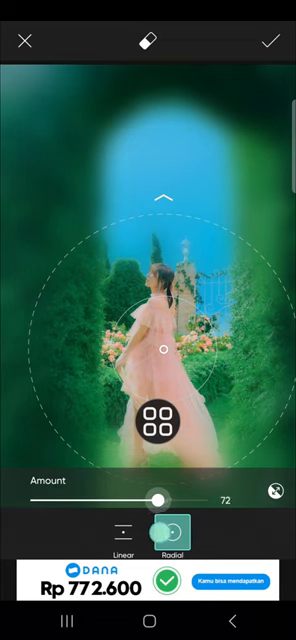
left_click_drag(162, 499, 148, 499)
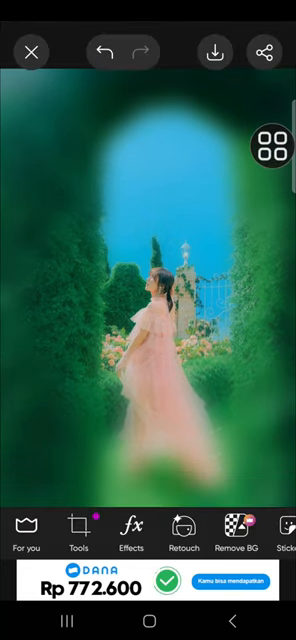
left_click_drag(265, 139, 168, 253)
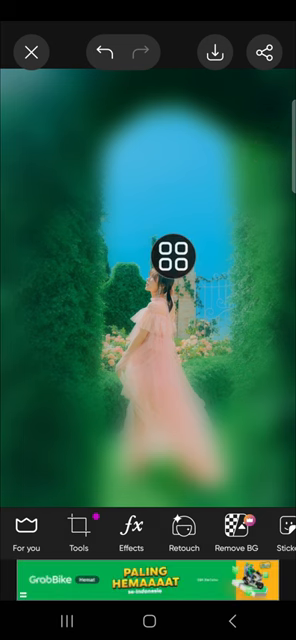